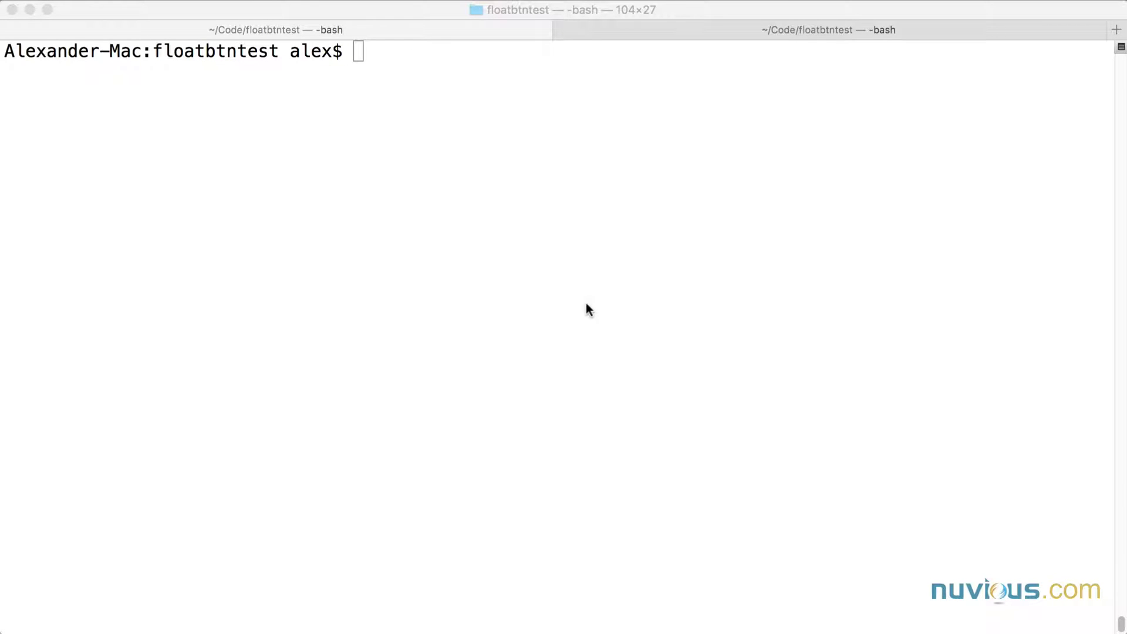
Run tns --version in the floatbtntest folder; it reports 2.4.2
text(tns --version)
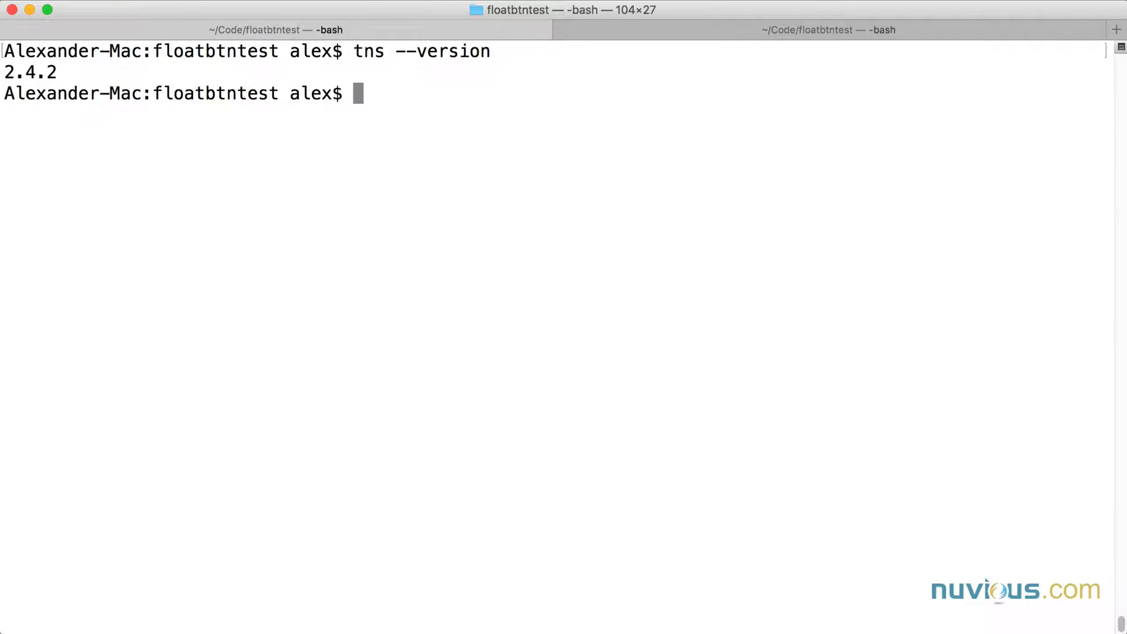
mouse_move(586, 316)
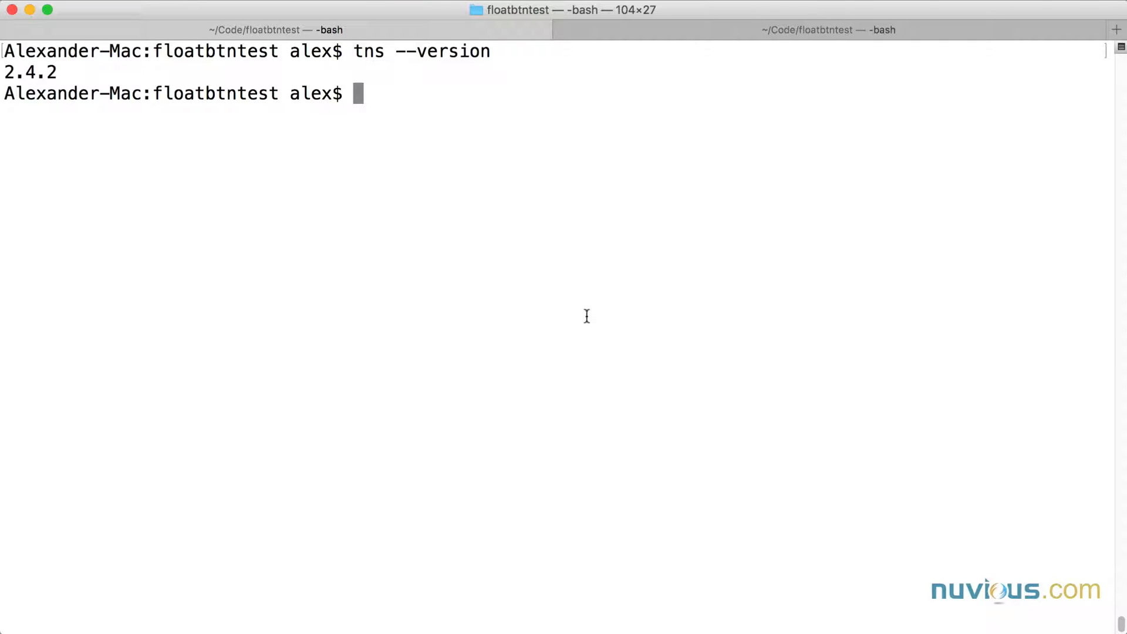
mouse_move(572, 295)
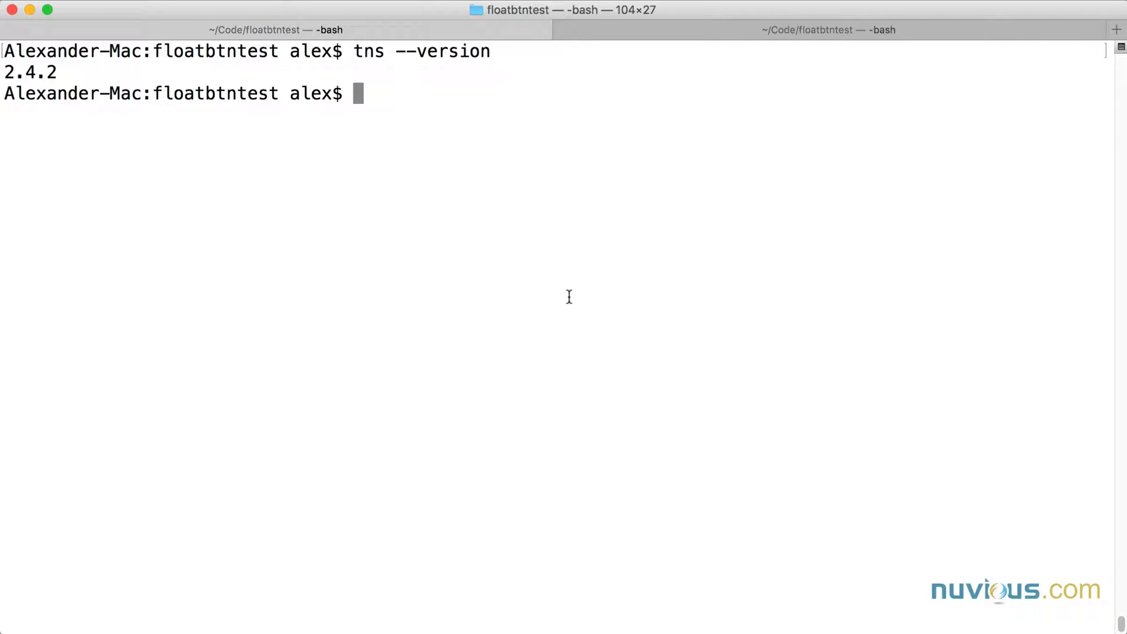
mouse_move(559, 327)
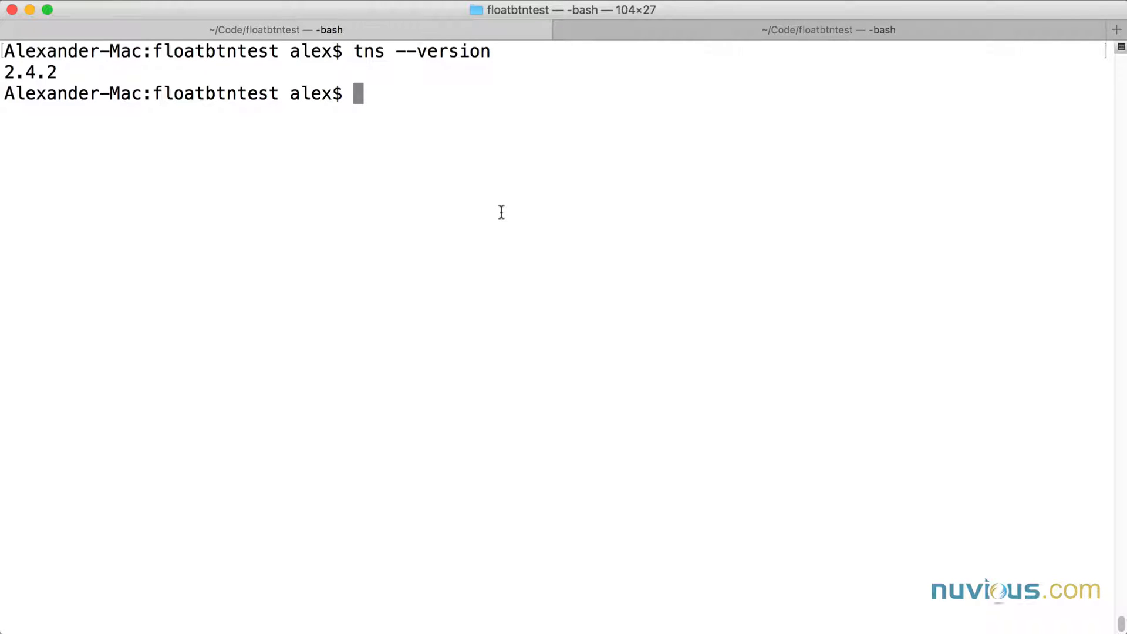
Reinstall NativeScript globally with sudo npm install nativescript -g, declining the documentation prompt
text(sud)
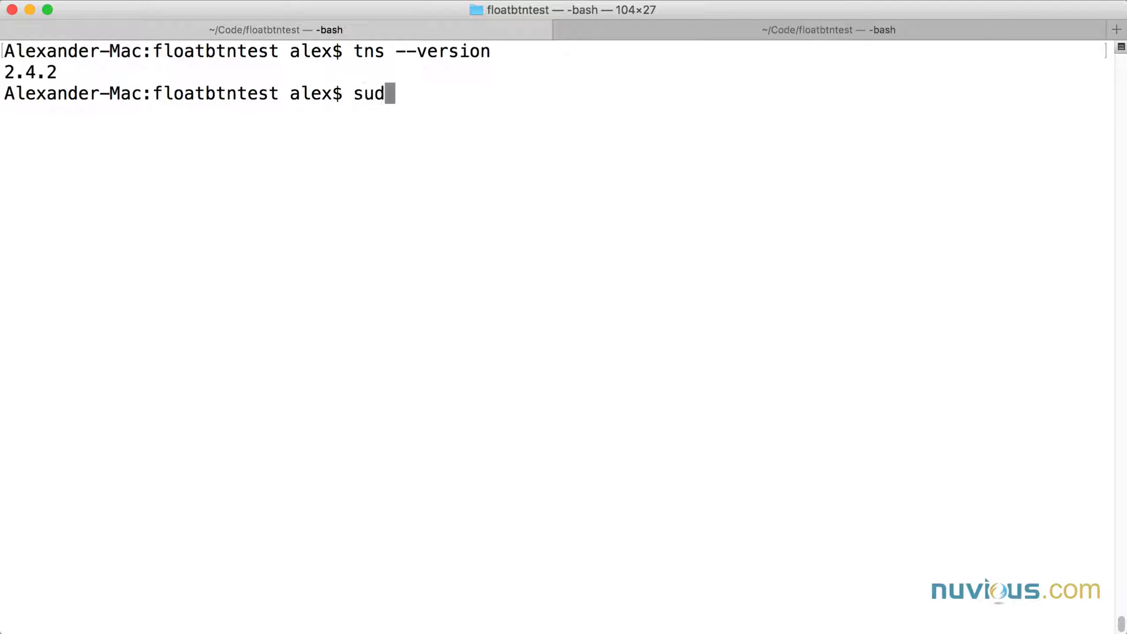
text(o)
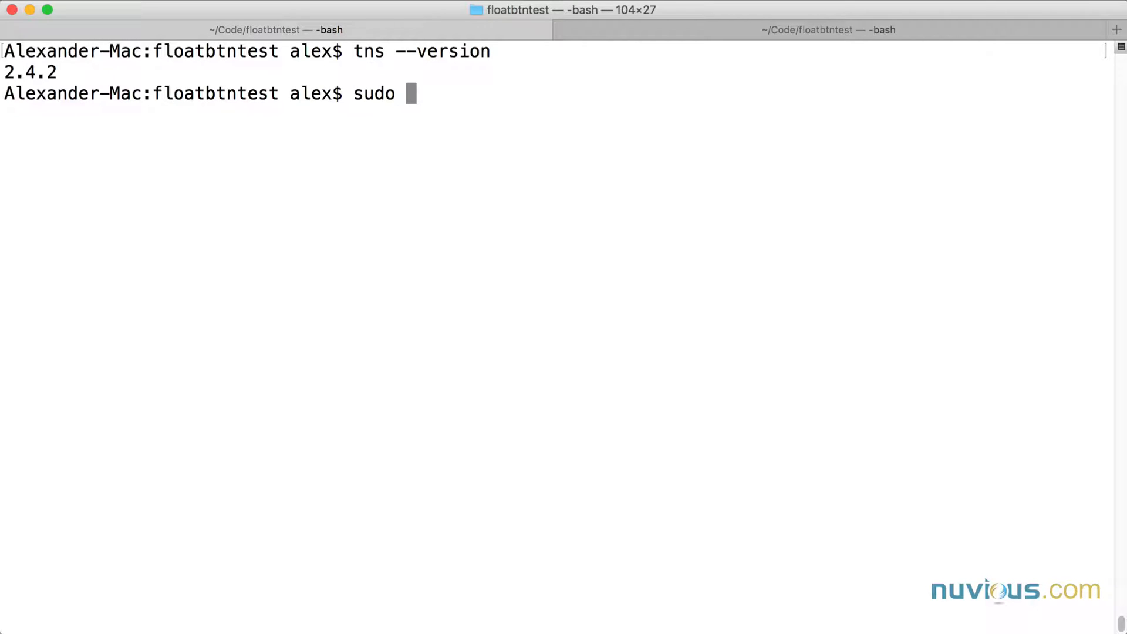
text(npm)
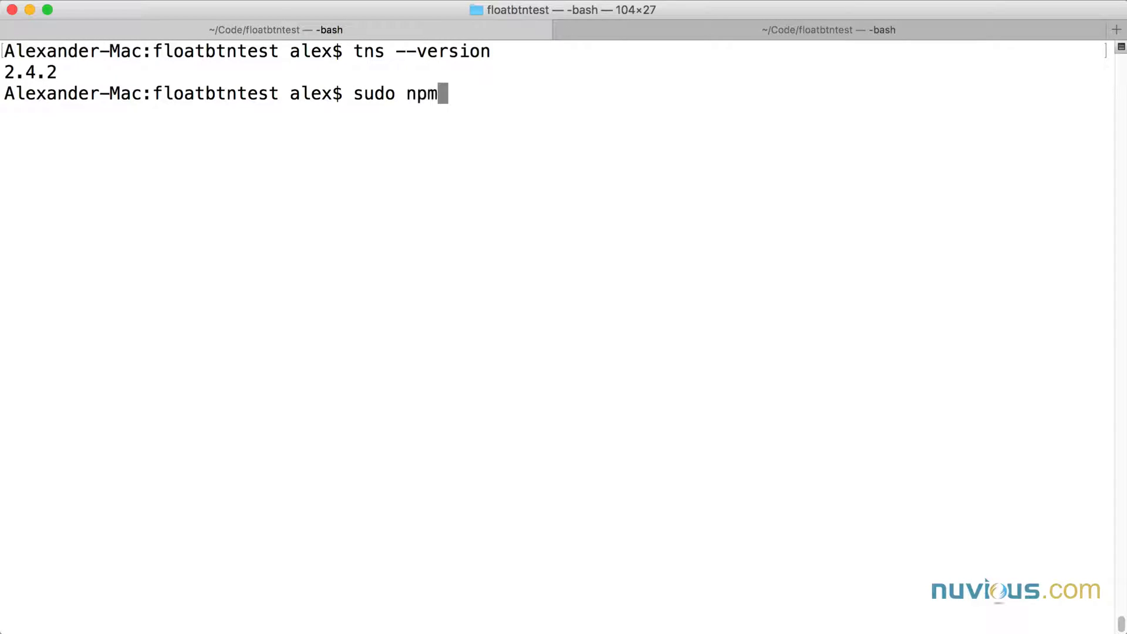
text(install nativescript -g)
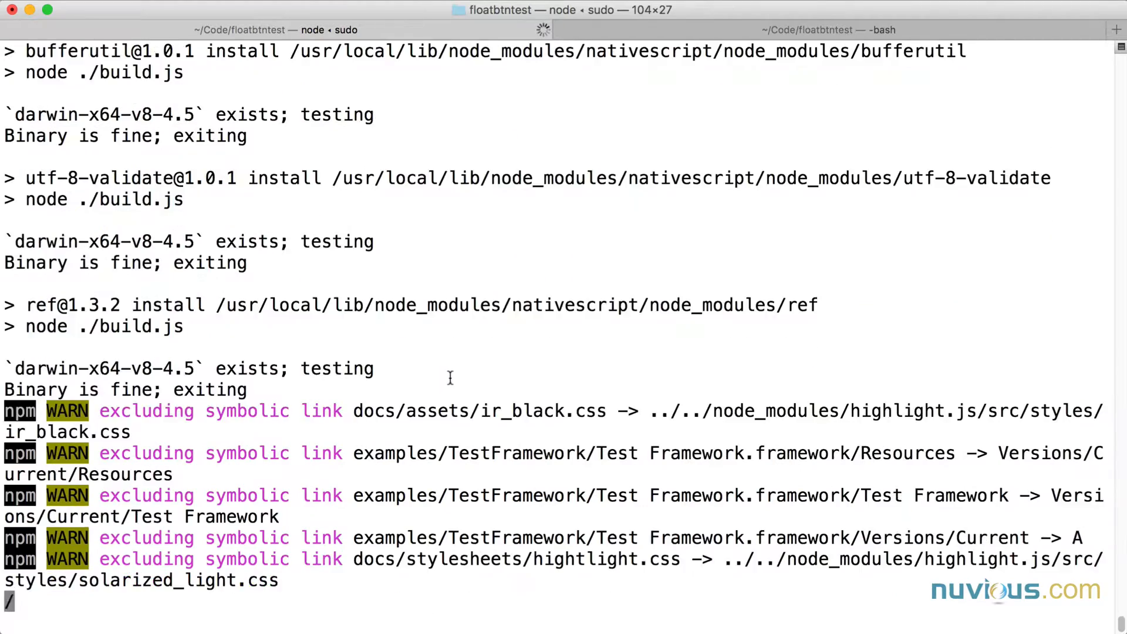
scroll(down, 3)
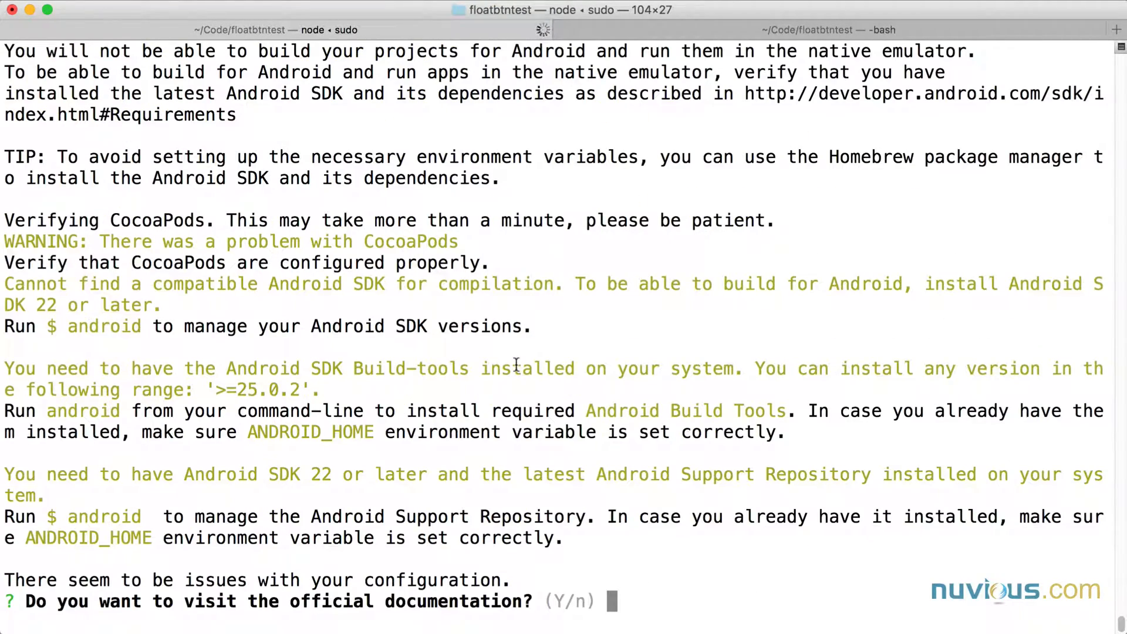
text(n)
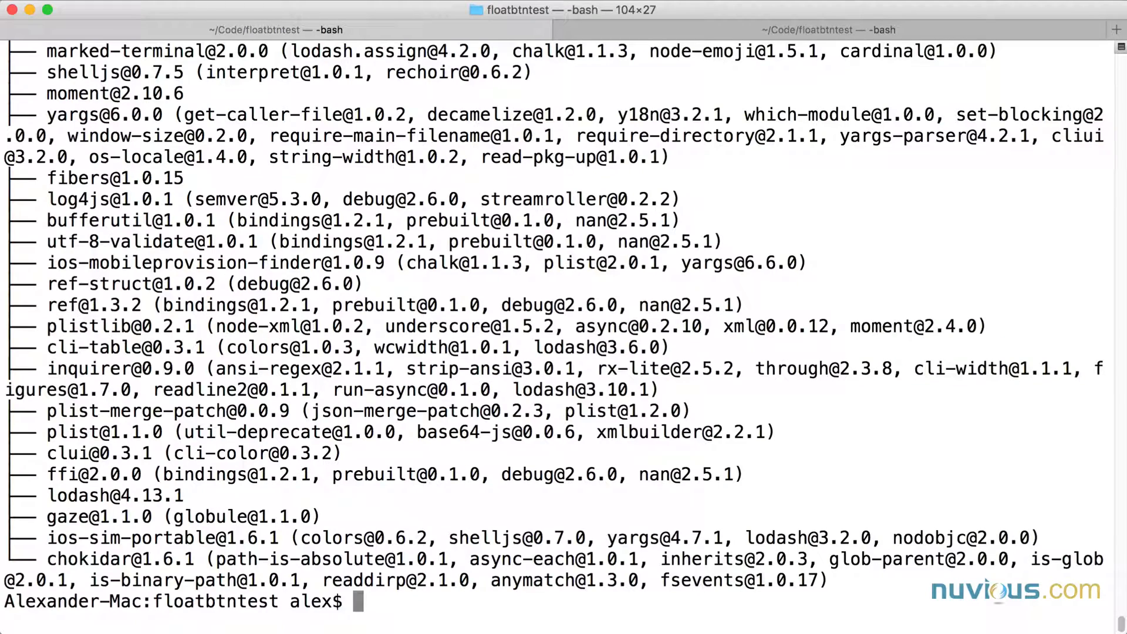
Re-check tns --version, which now reports 2.5.0
text(tns --version)
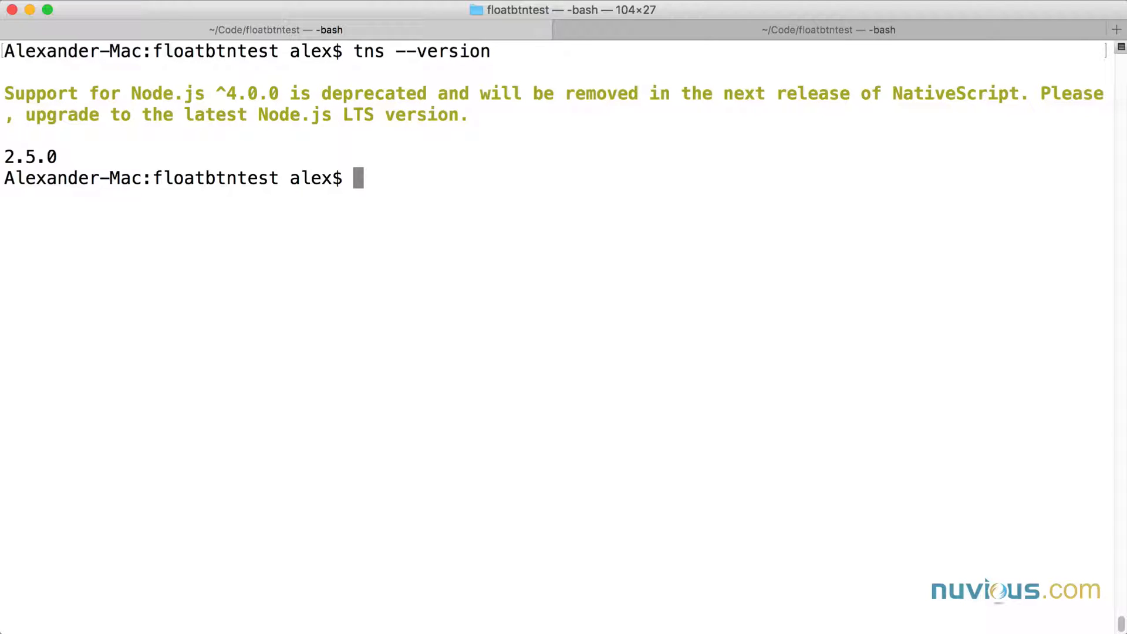
Check the Node version and list the project folder before attempting tns update
text(node --version)
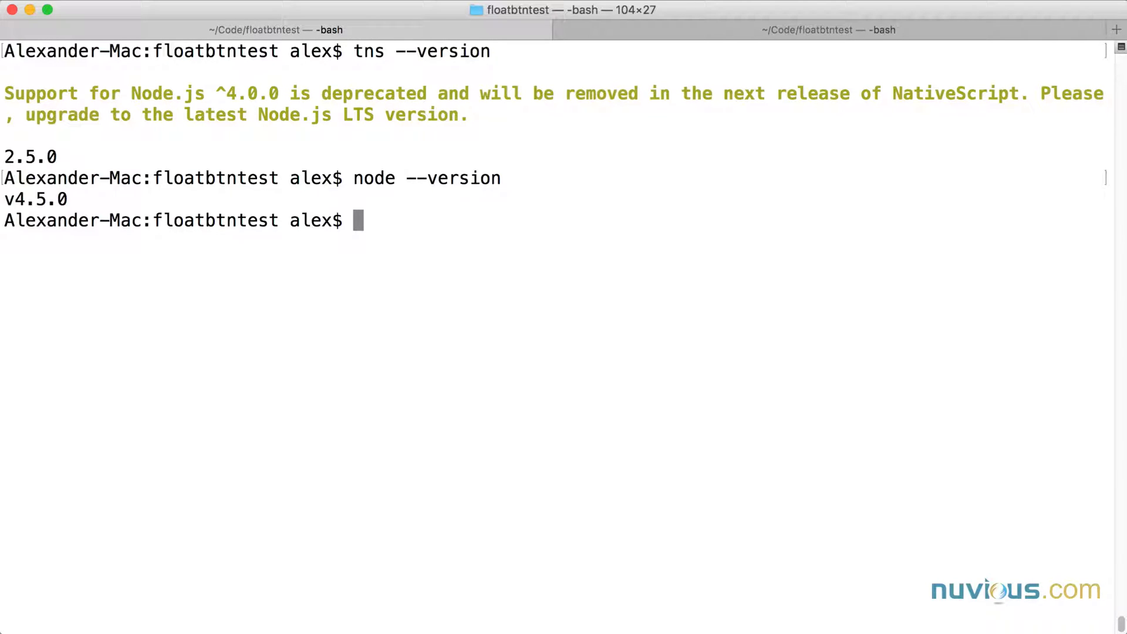
text(ls)
text(tns update)
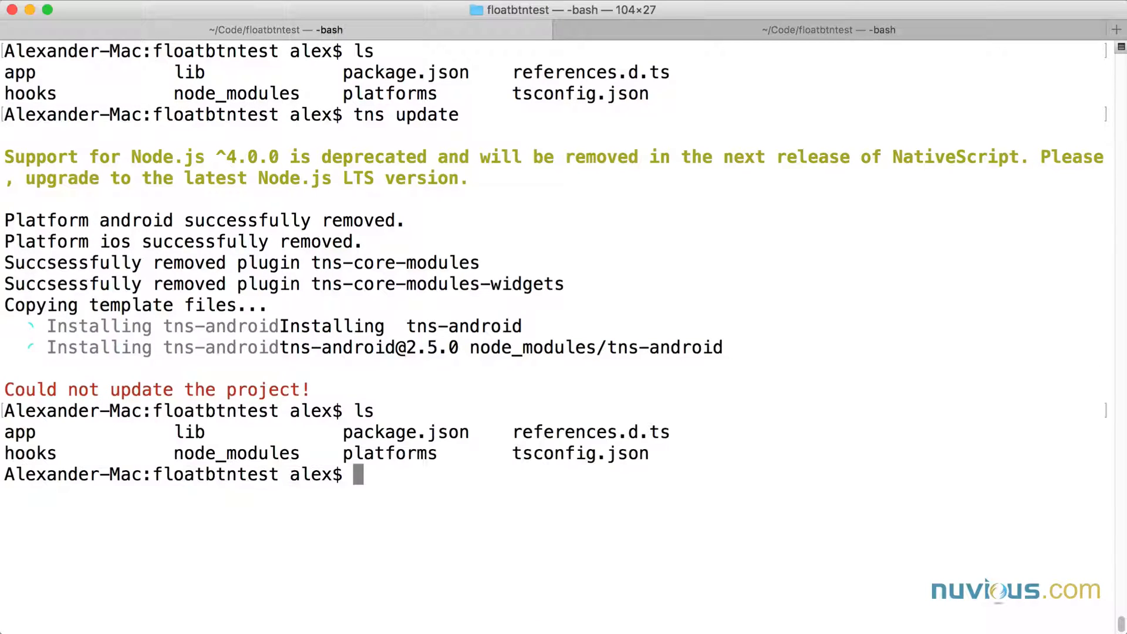
Remove the platforms folder and run tns install to reinstall Angular, TypeScript and RxJS
text(rm -rf pl)
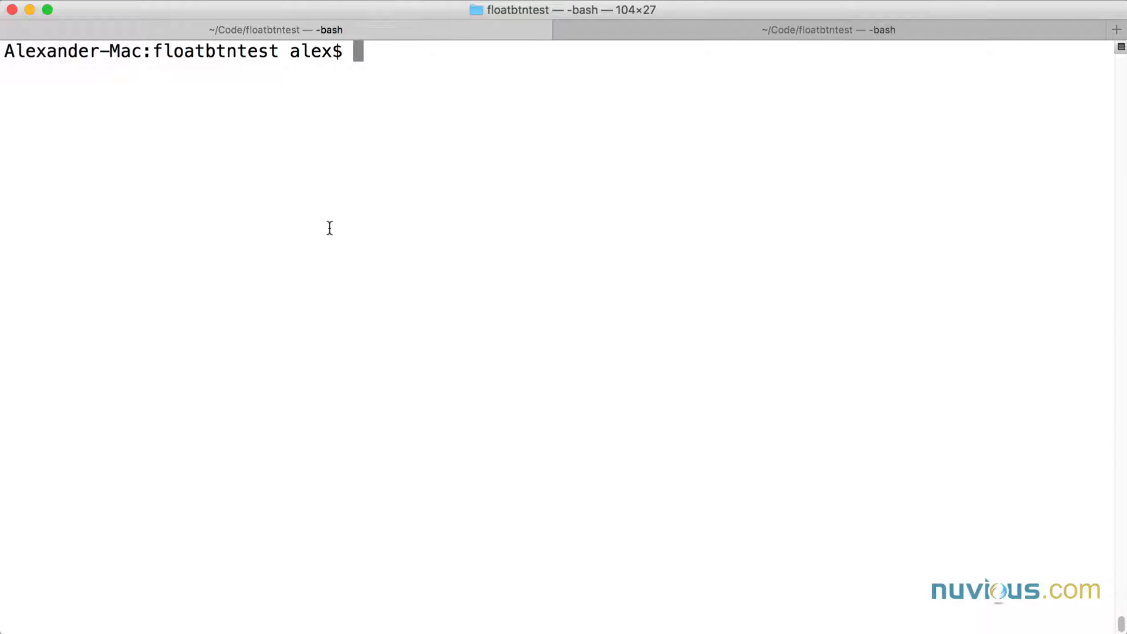
text(tns install)
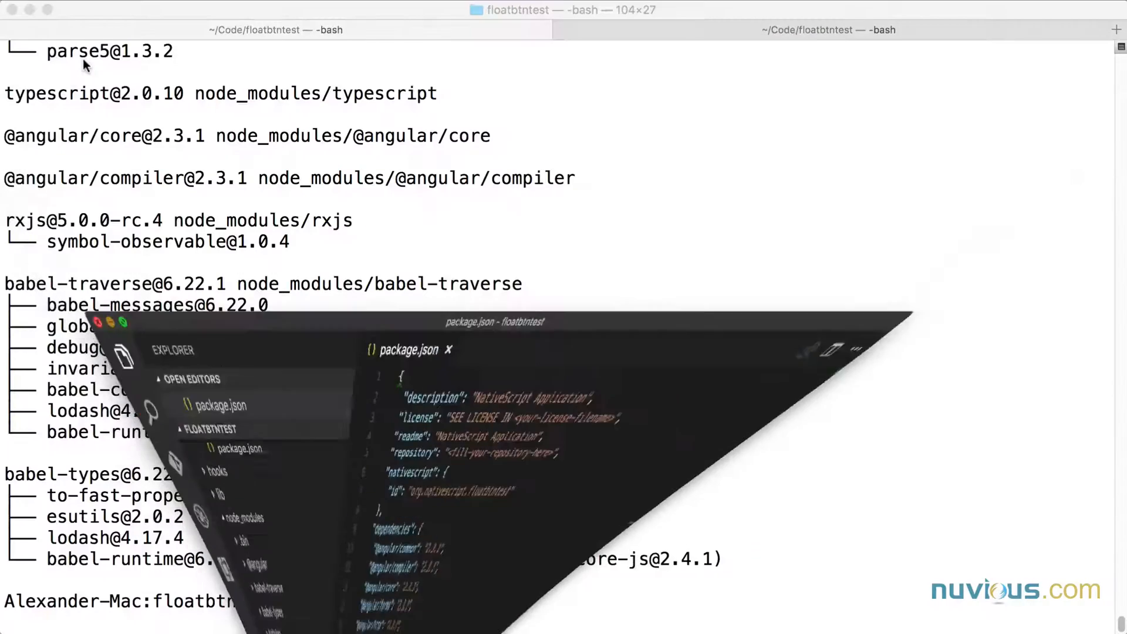
Set tns-core-modules to ^2.5.0 in package.json, save it and return to Terminal
text(tns platform add)
text("tns-core)
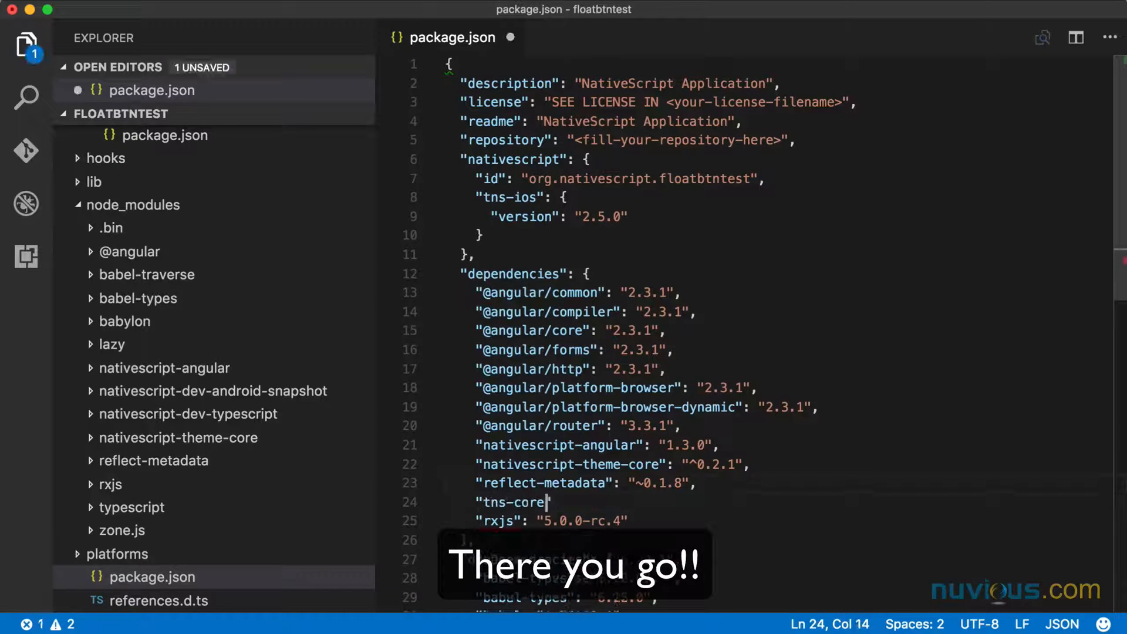
text(-modules":)
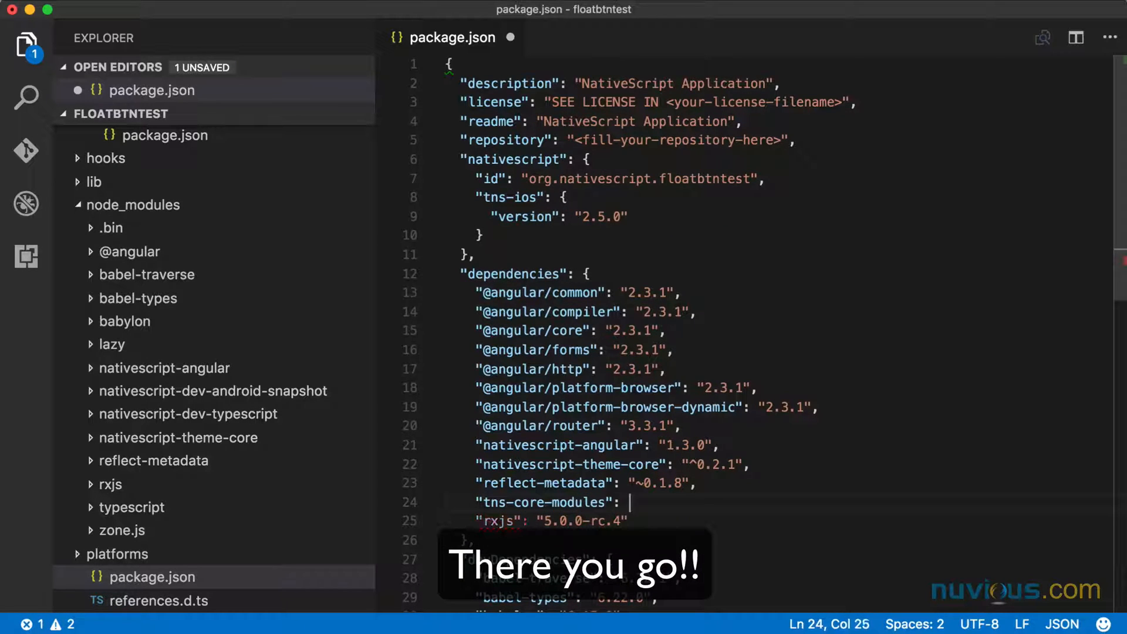
text("2.5.0",)
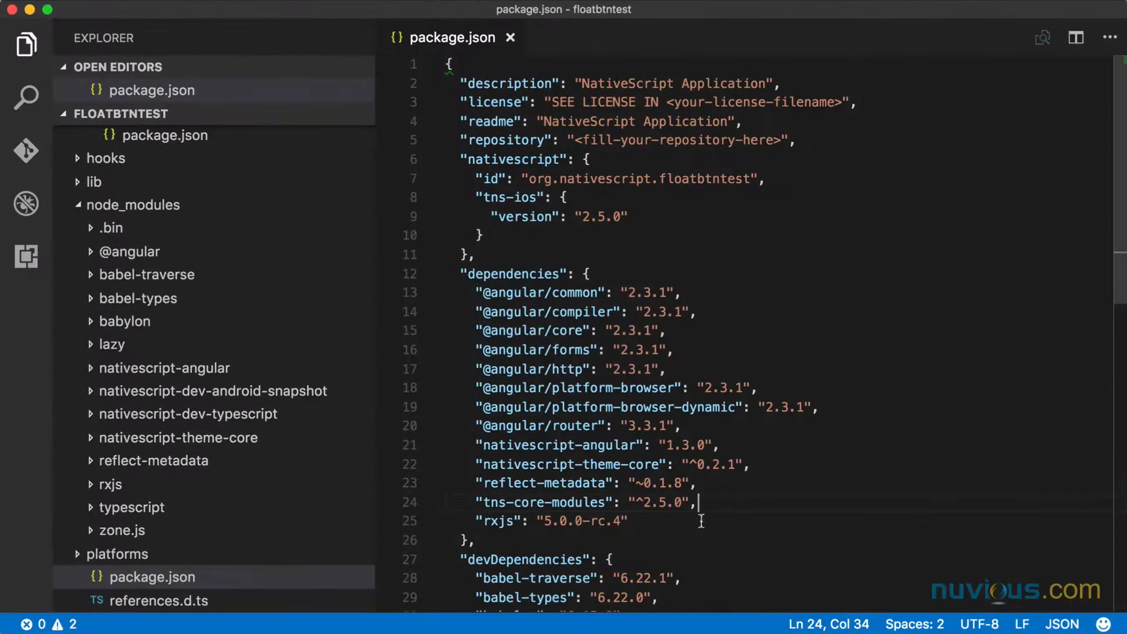
key(Cmd+Shift+P)
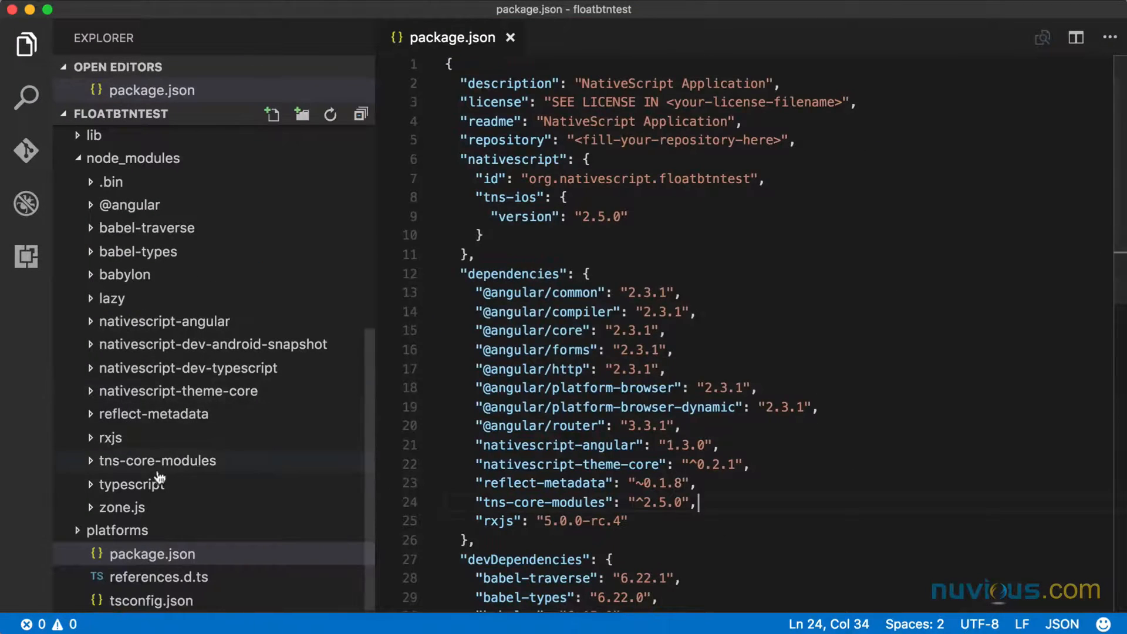
click(156, 460)
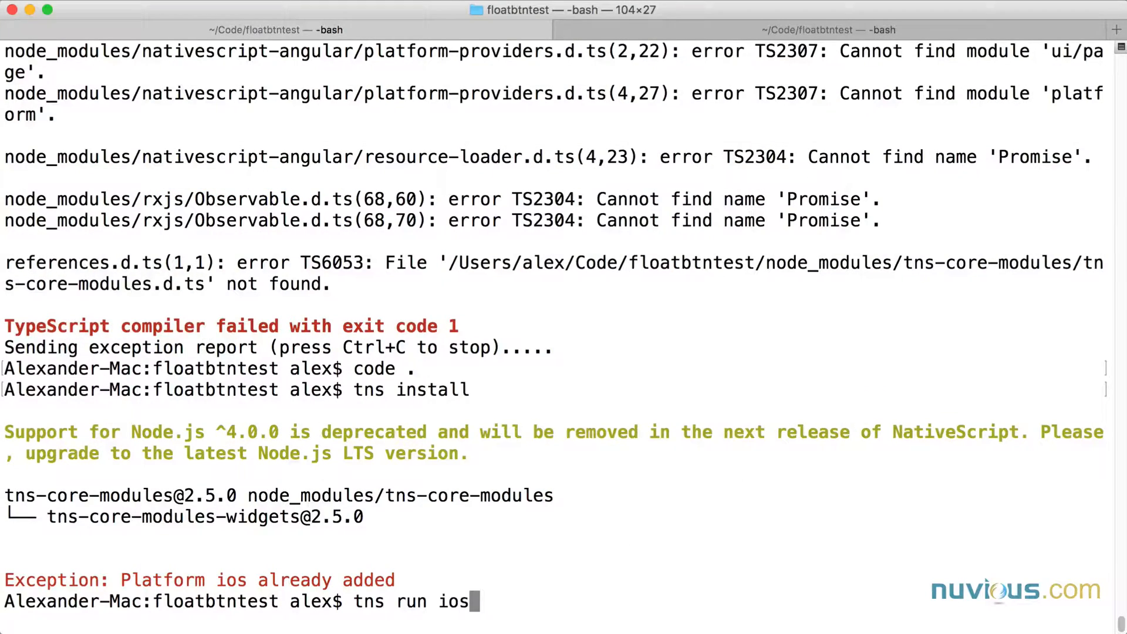
Run tns run ios to build and launch the app on the iPhone 6 simulator
key(enter)
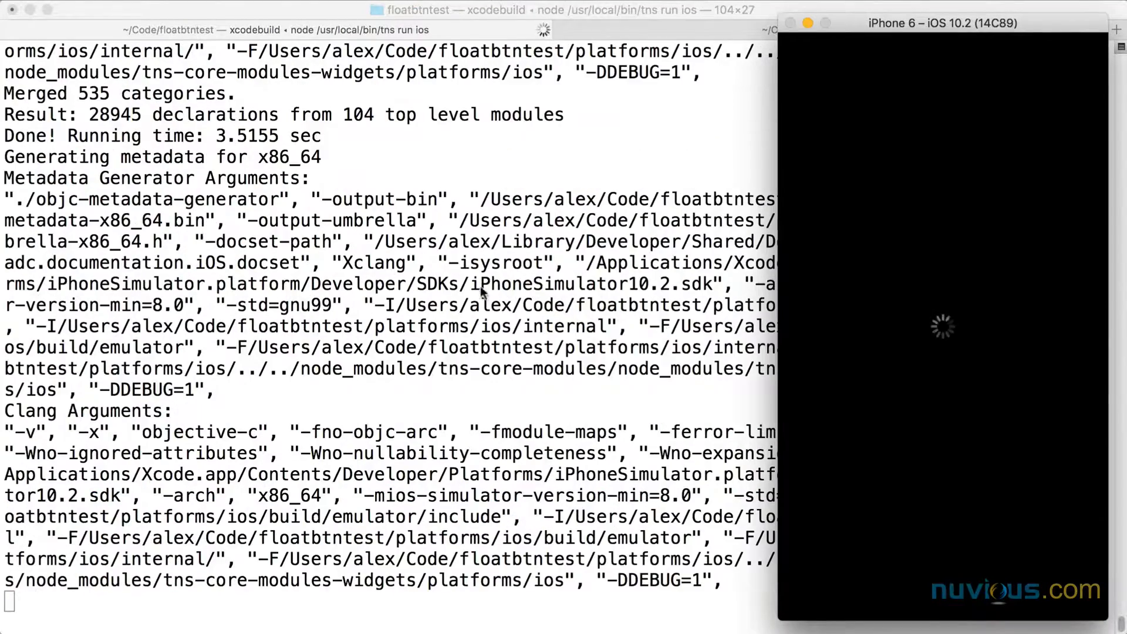
mouse_move(860, 180)
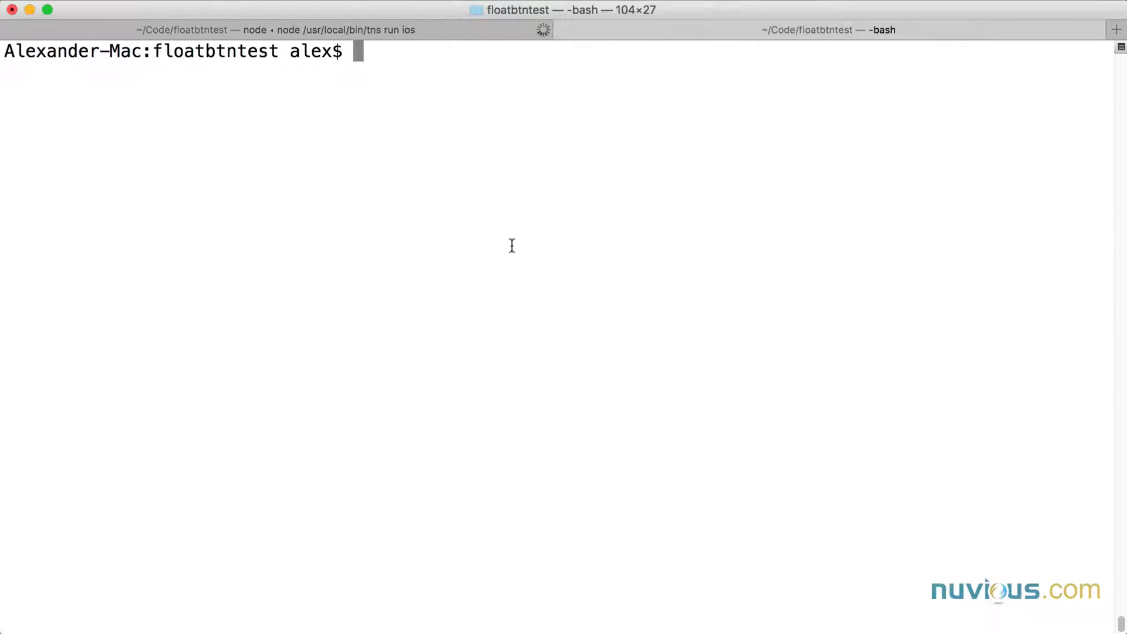
Attempt tns platform add android, then run android to bring up the SDK Manager
text(tns platform add android)
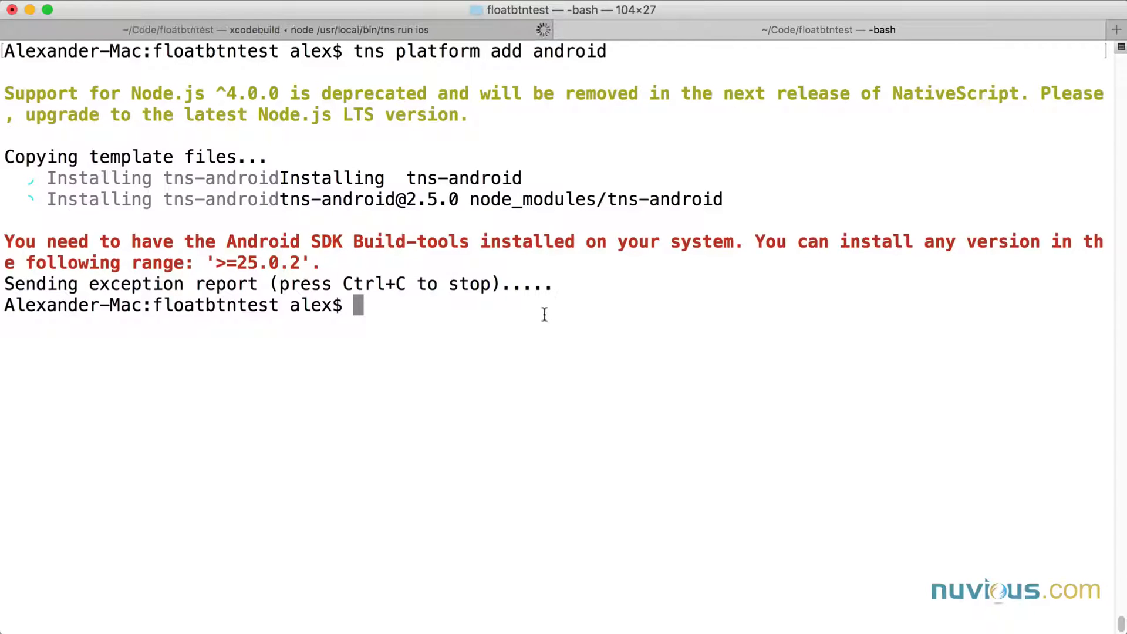
mouse_move(535, 330)
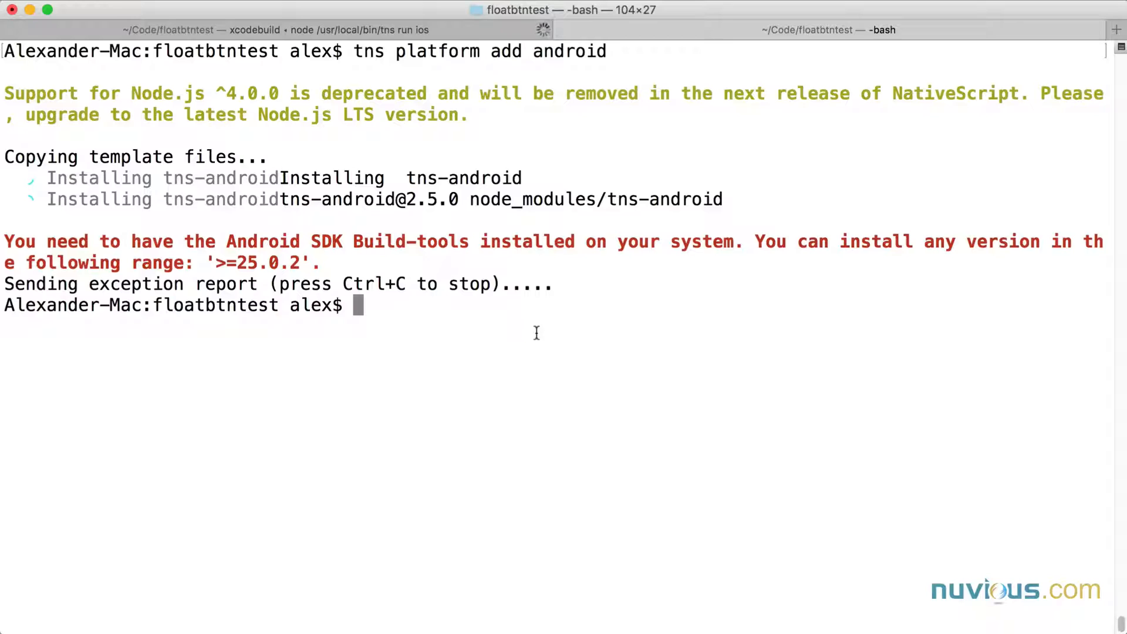
text(android)
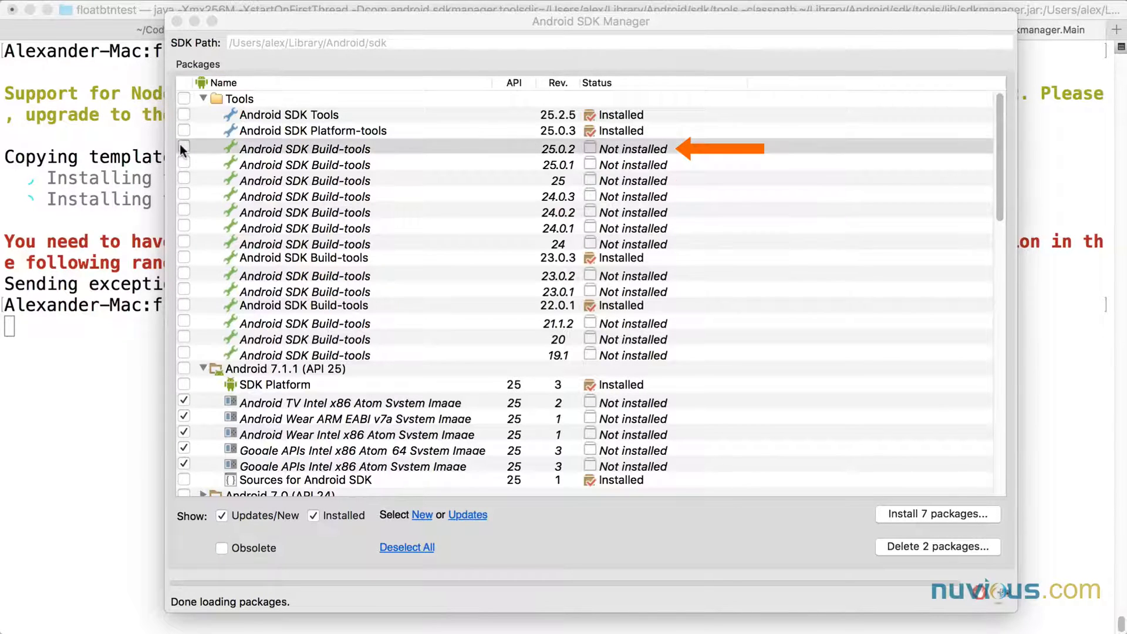
Install Android SDK Build-tools 25.0.2 with the other checked packages, accepting the licenses
click(184, 149)
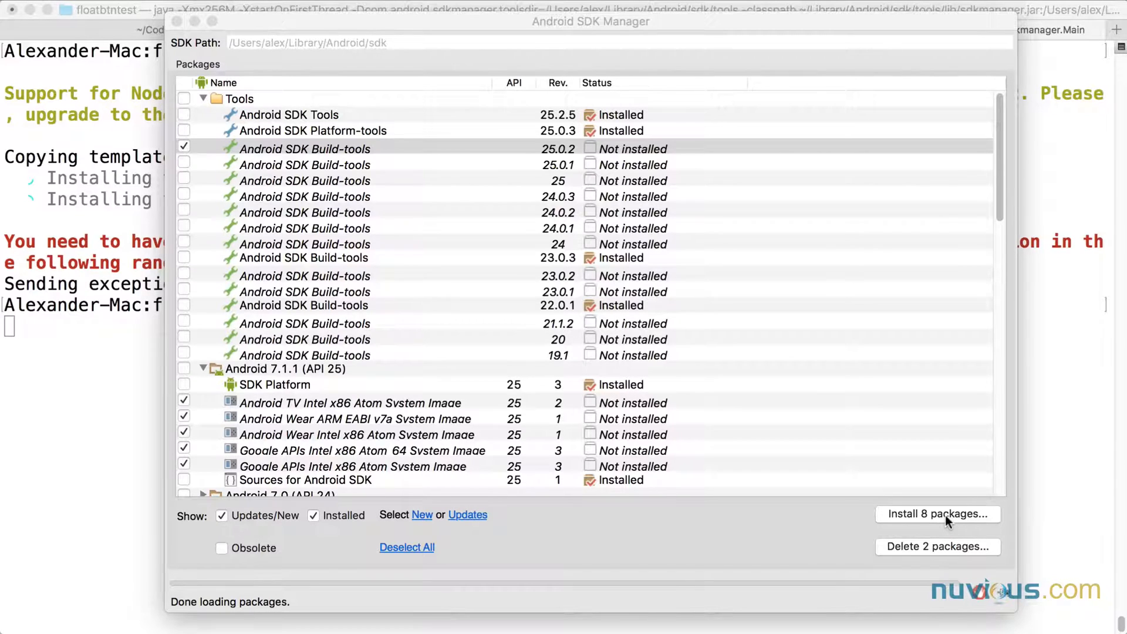
click(937, 514)
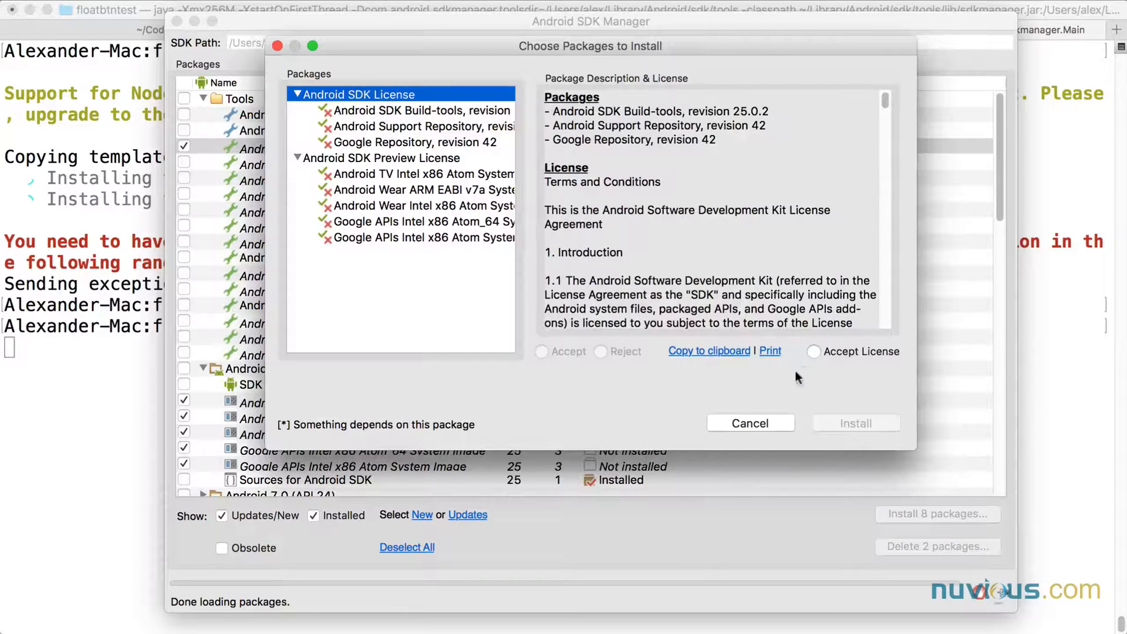
click(811, 351)
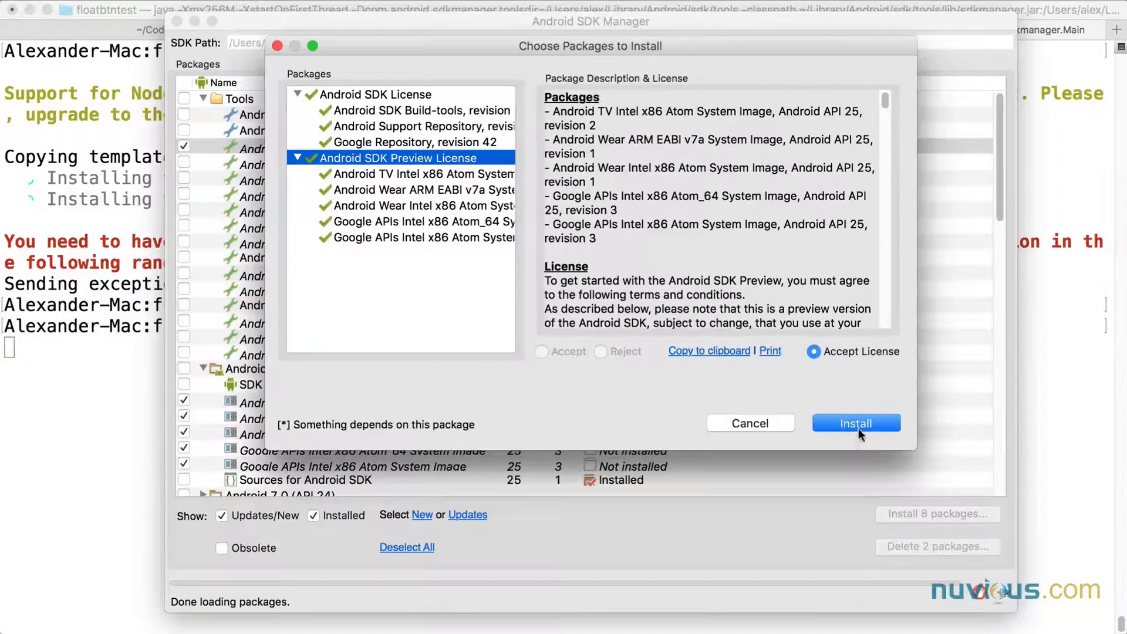
click(856, 423)
text(tns platform add android)
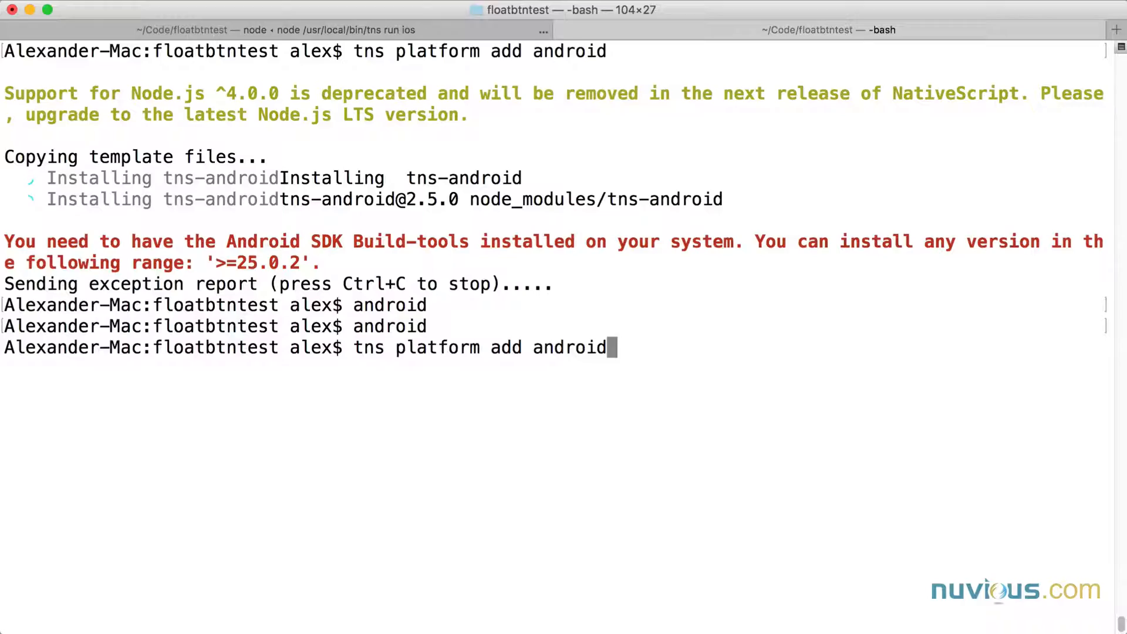
Rerun tns platform add android so package.json gains tns-android ^2.5.0
key(Return)
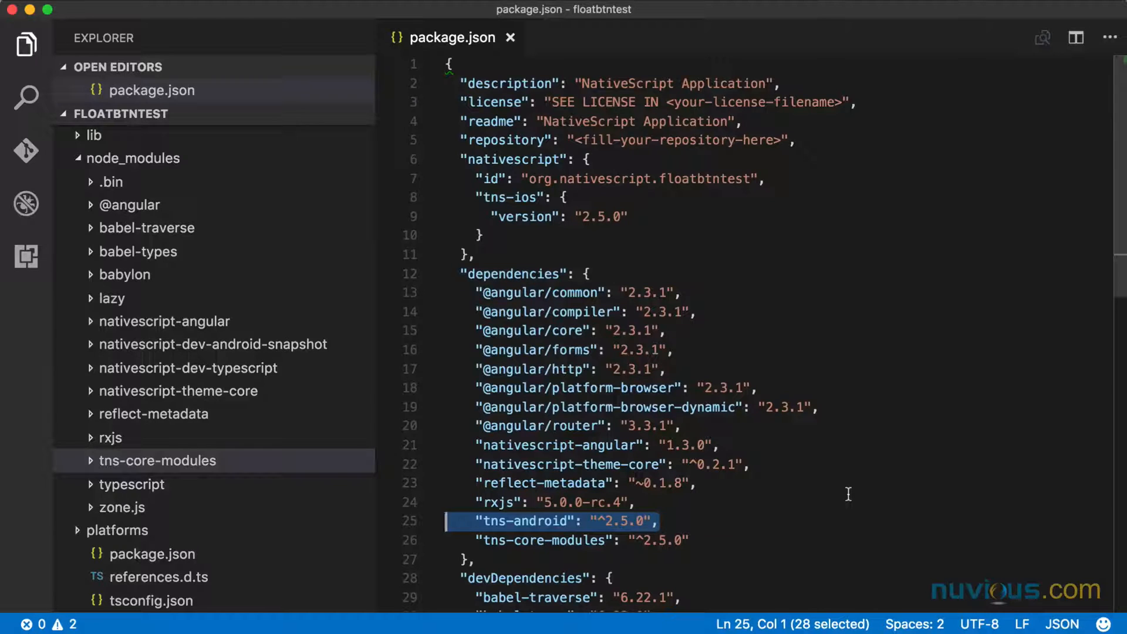
Delete the tns-android line from dependencies, then start the nuvious device in Genymotion
key(Delete)
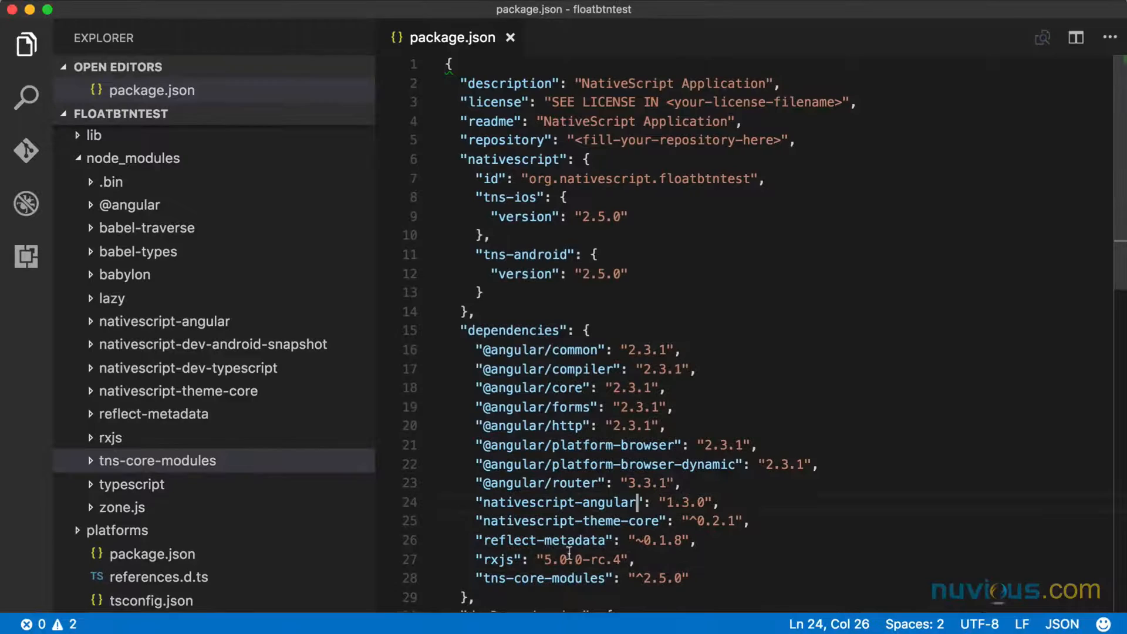
mouse_move(524, 281)
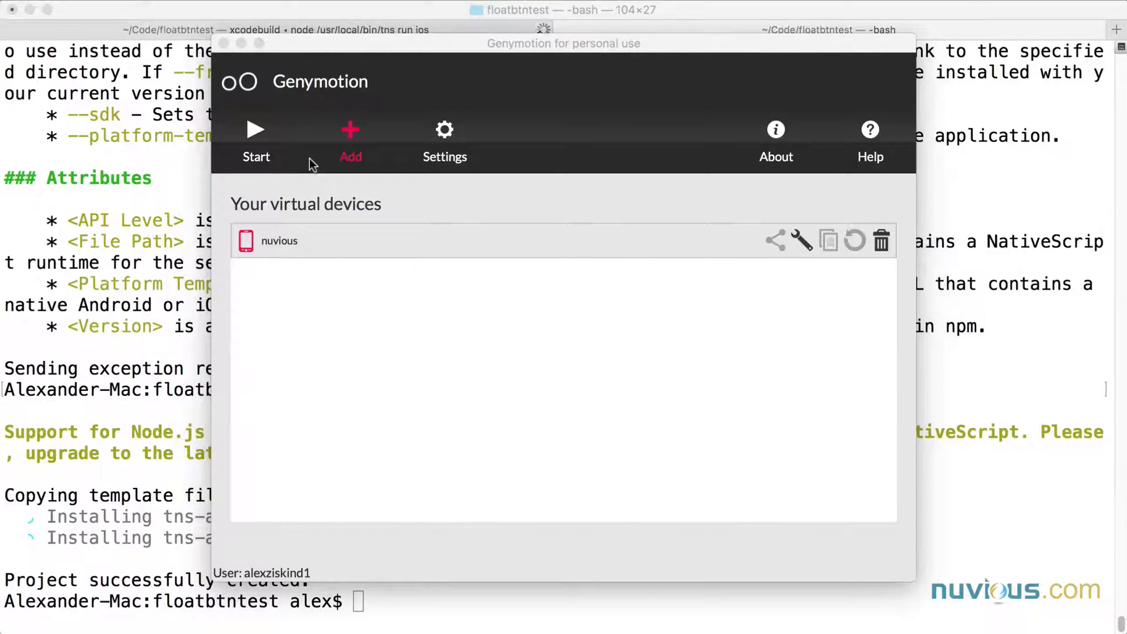
click(256, 140)
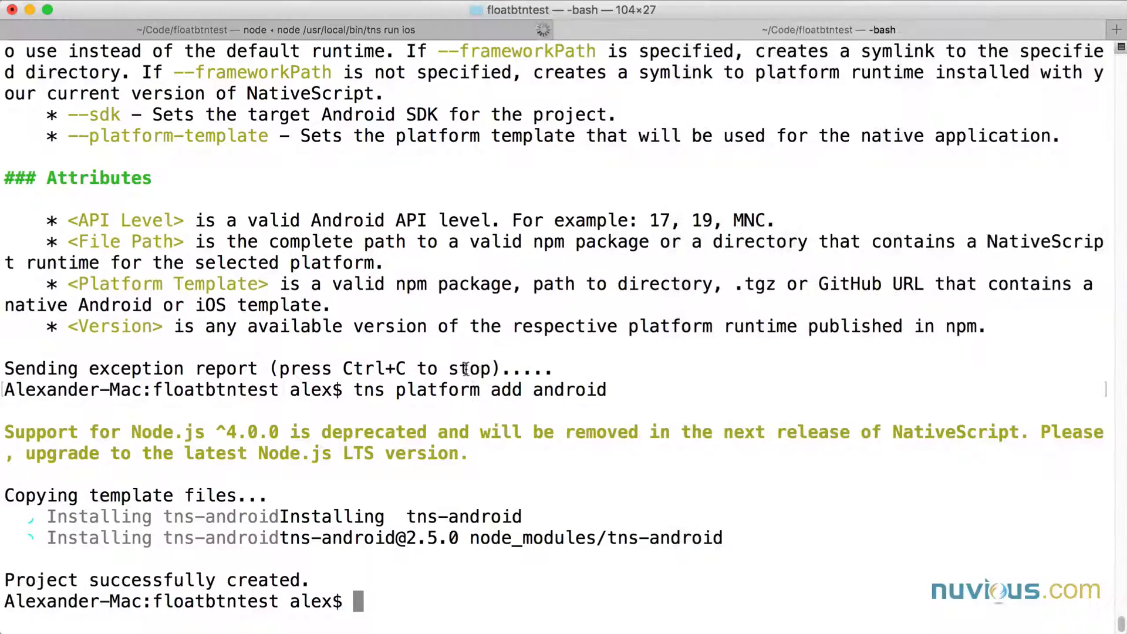
Run tns run android to build and launch floatbtntest on the nuvious device
text(tns)
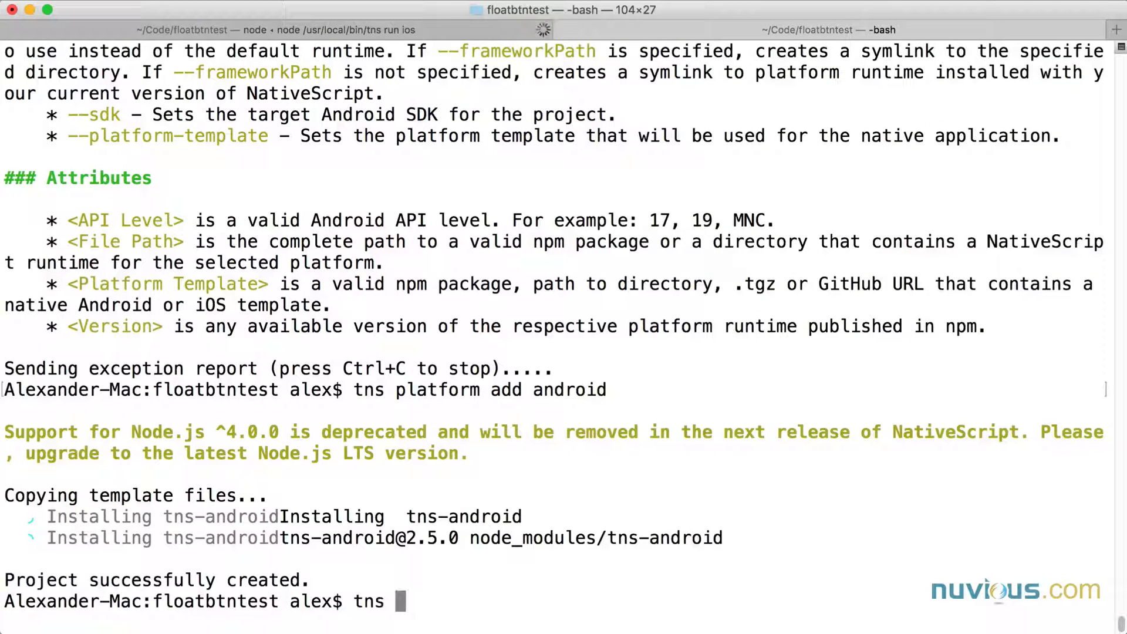
text(run and)
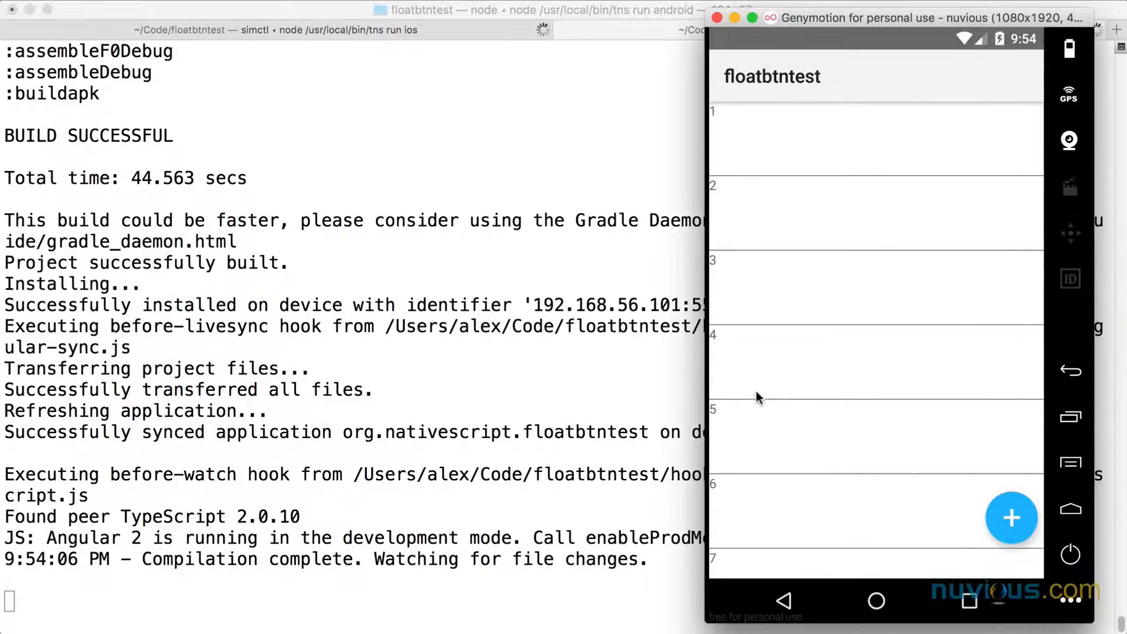
scroll(down, 3)
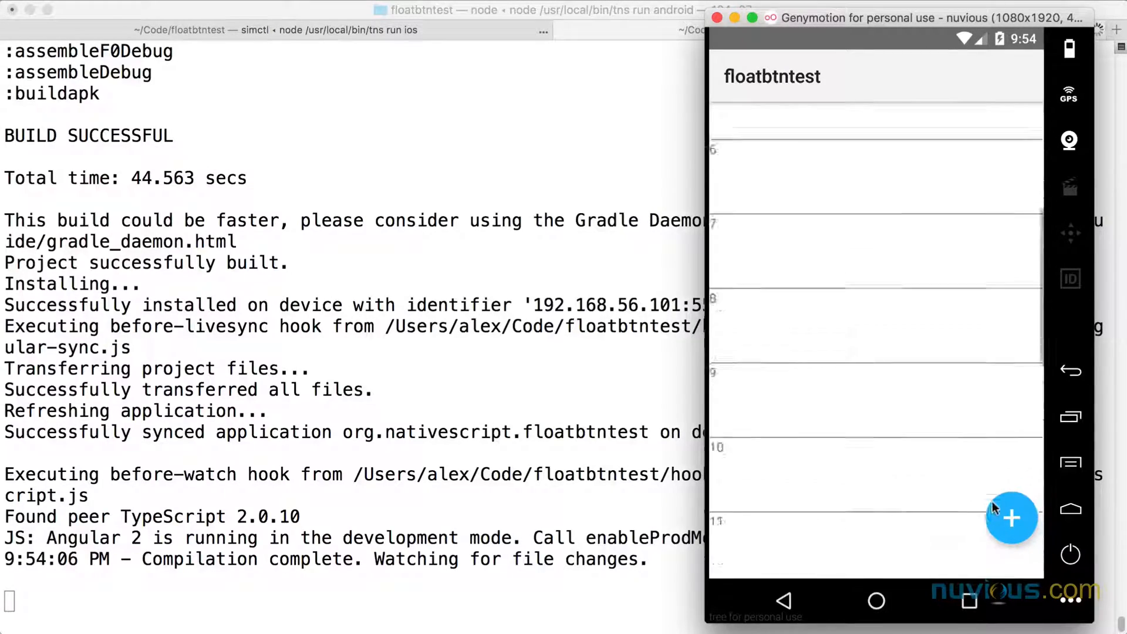